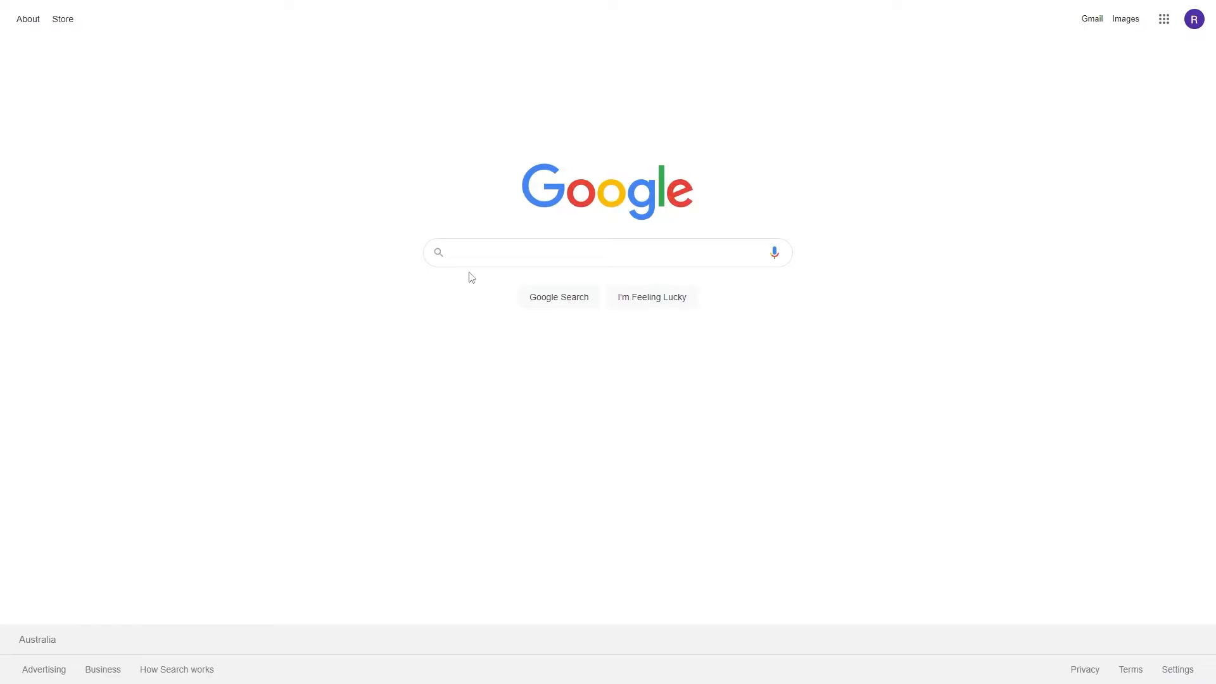
Search Google for 'easeus os2go' via the autocomplete suggestion
text(easeus)
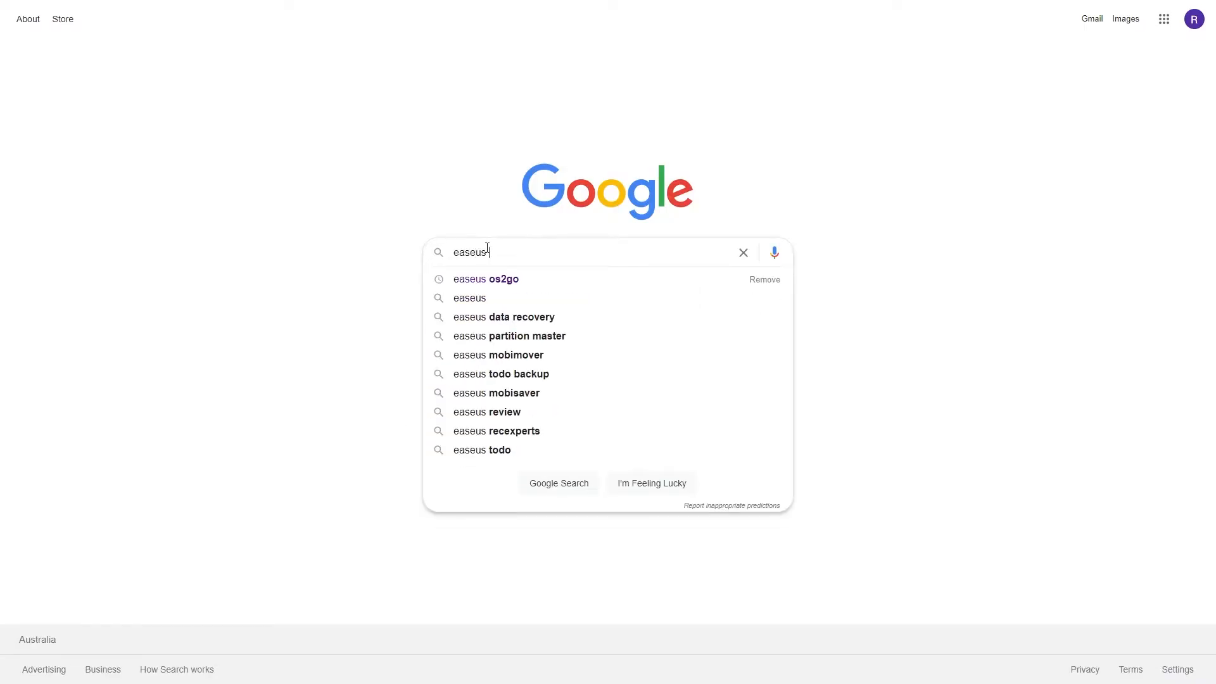
click(485, 278)
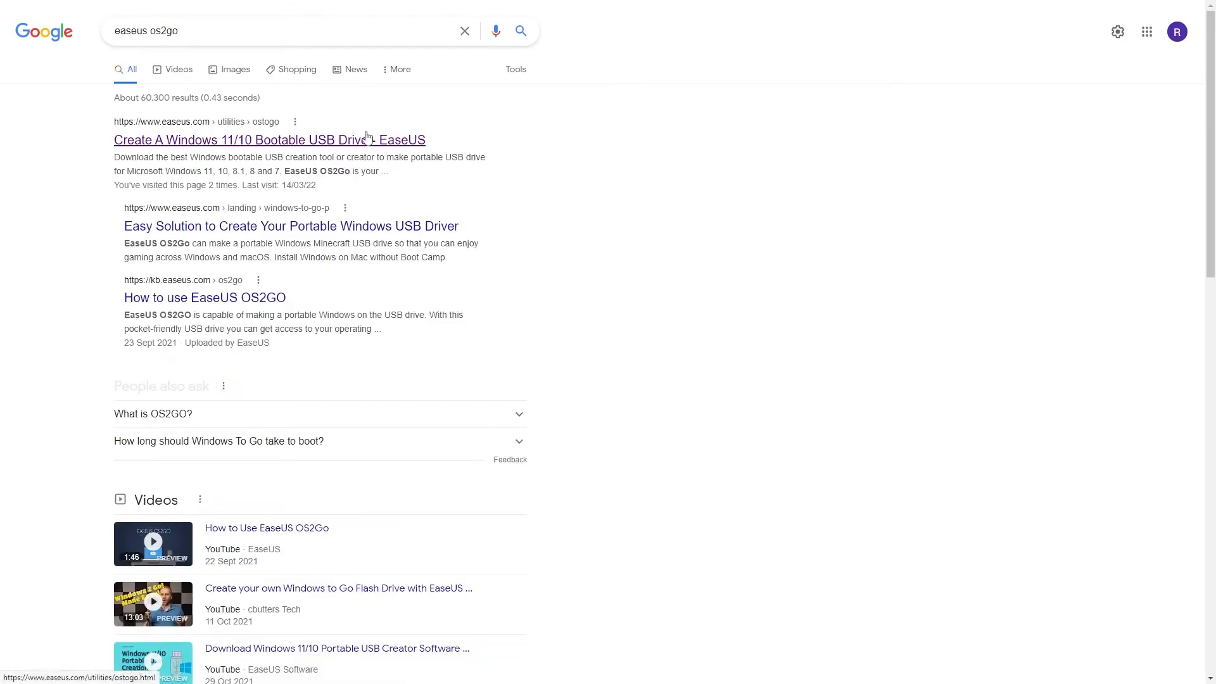
Open the top result, 'Create A Windows 11/10 Bootable USB Drive - EaseUS'
click(270, 139)
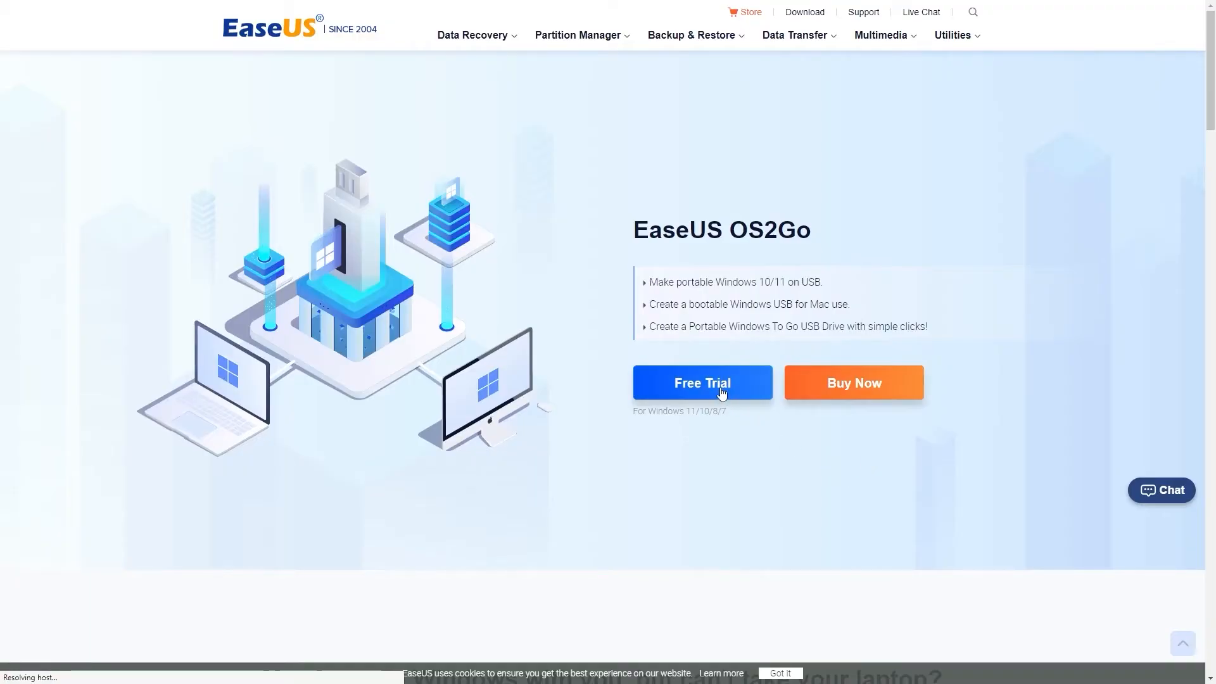
Download the os2go_trial installer and run it from the Downloads panel
click(701, 383)
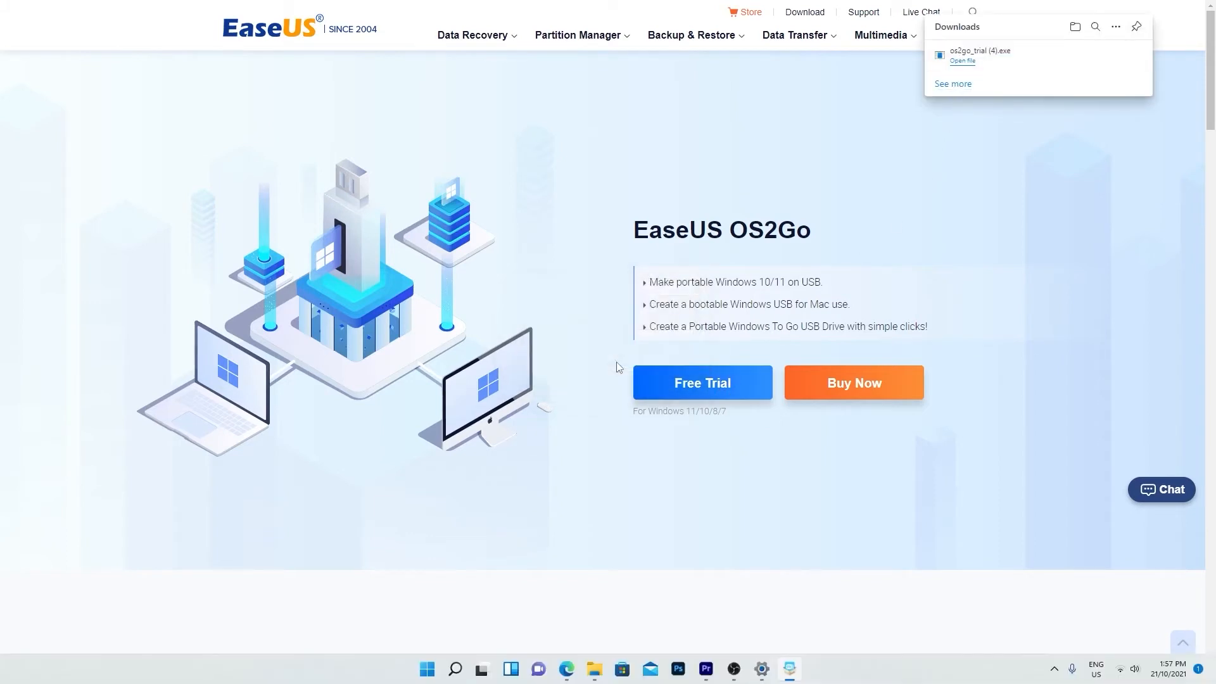
click(961, 60)
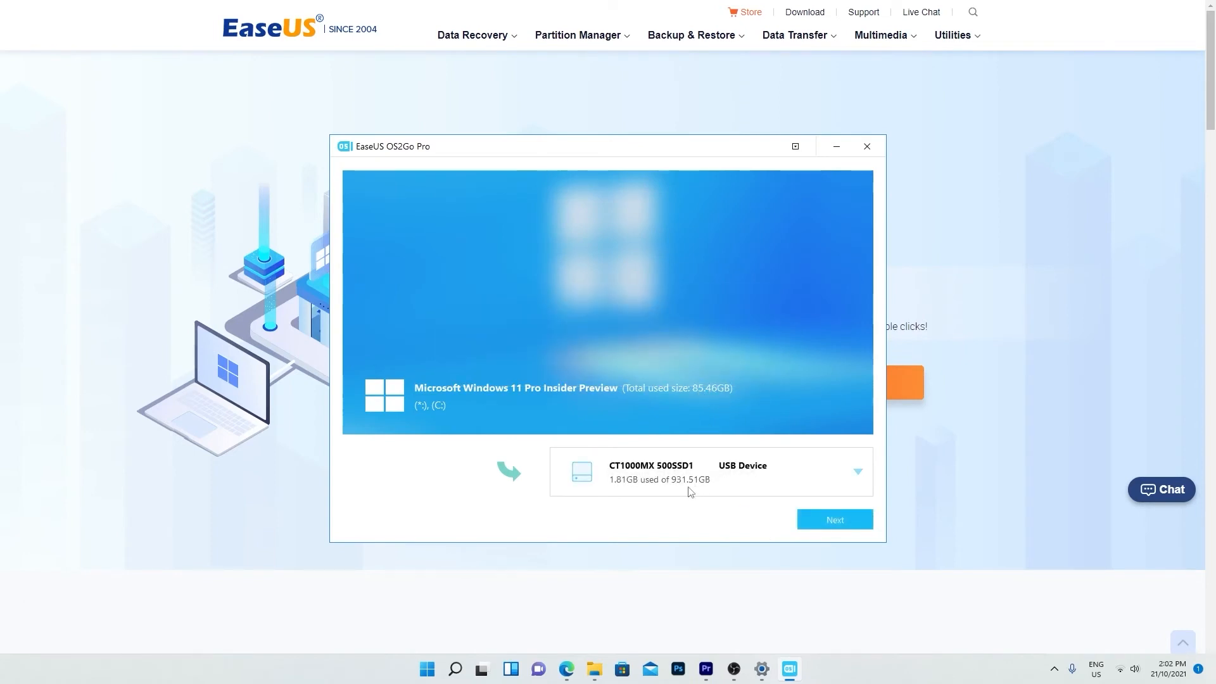
Choose the USB device as destination and accept erasing its data
click(856, 470)
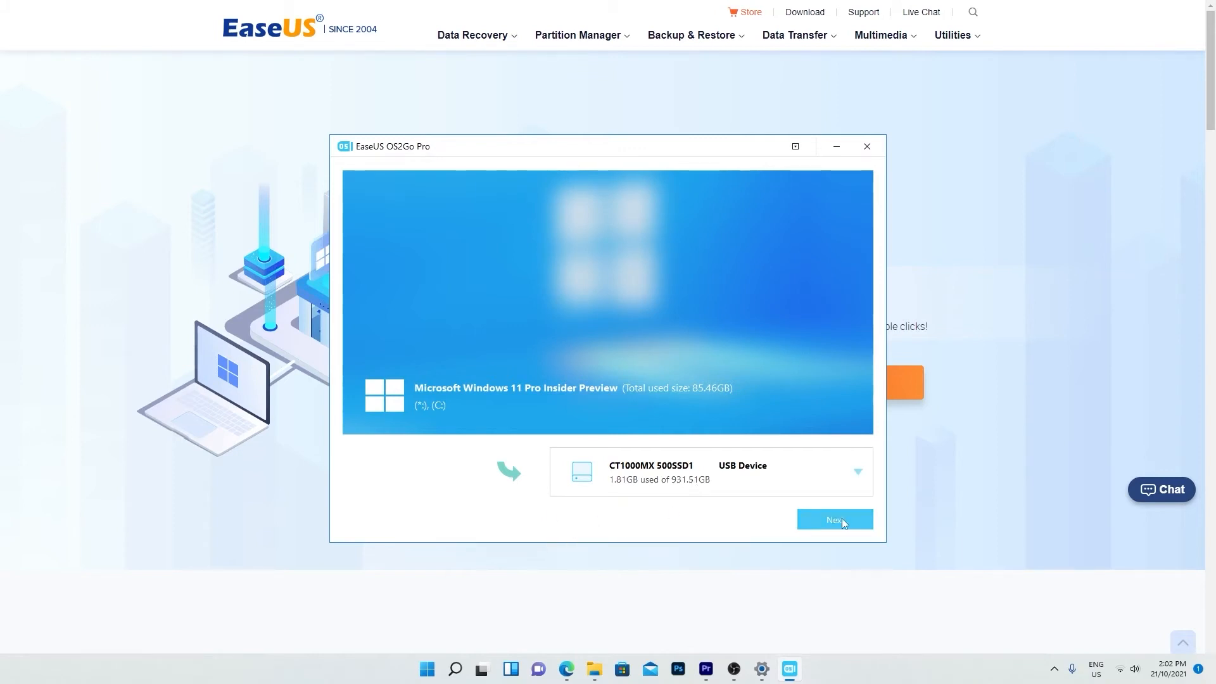
click(835, 519)
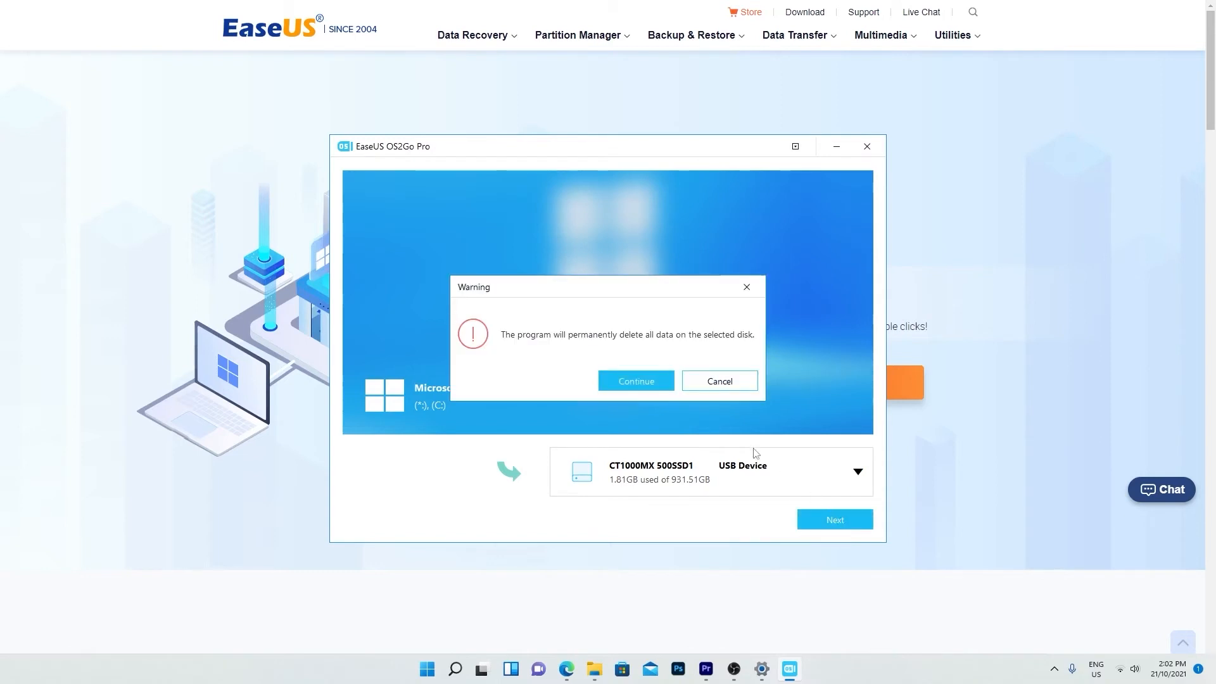
click(635, 381)
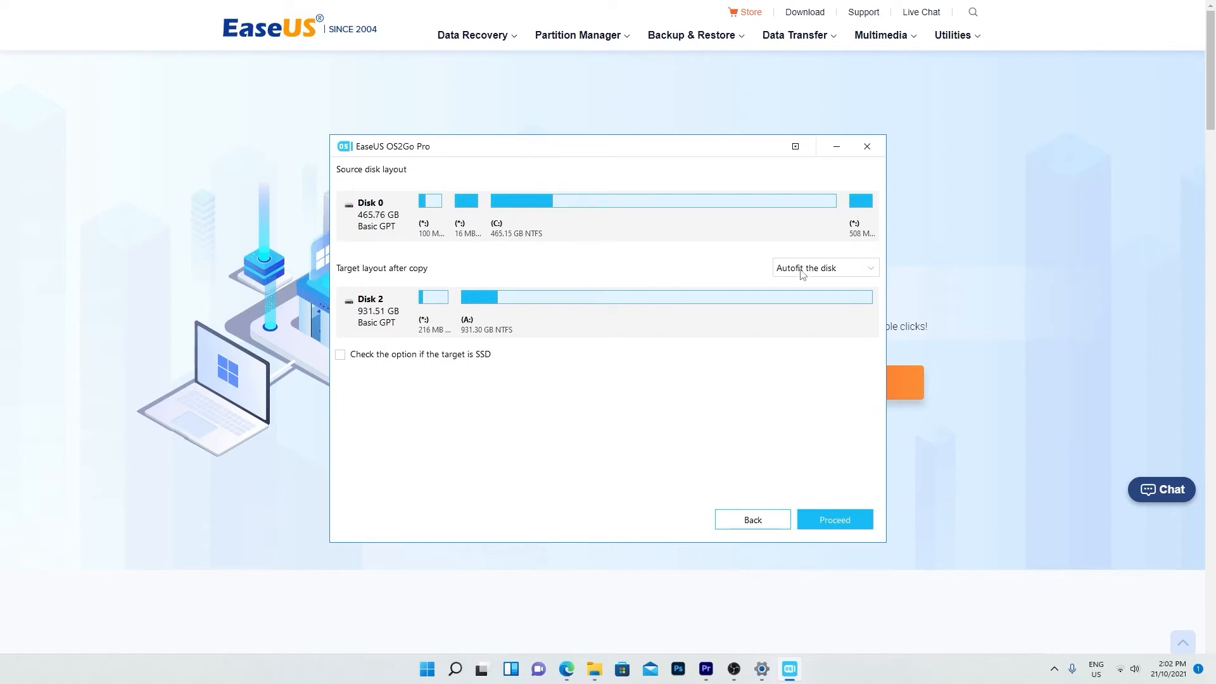
Keep 'Autofit the disk' layout, tick SSD, and proceed to copy Windows to USB
click(824, 268)
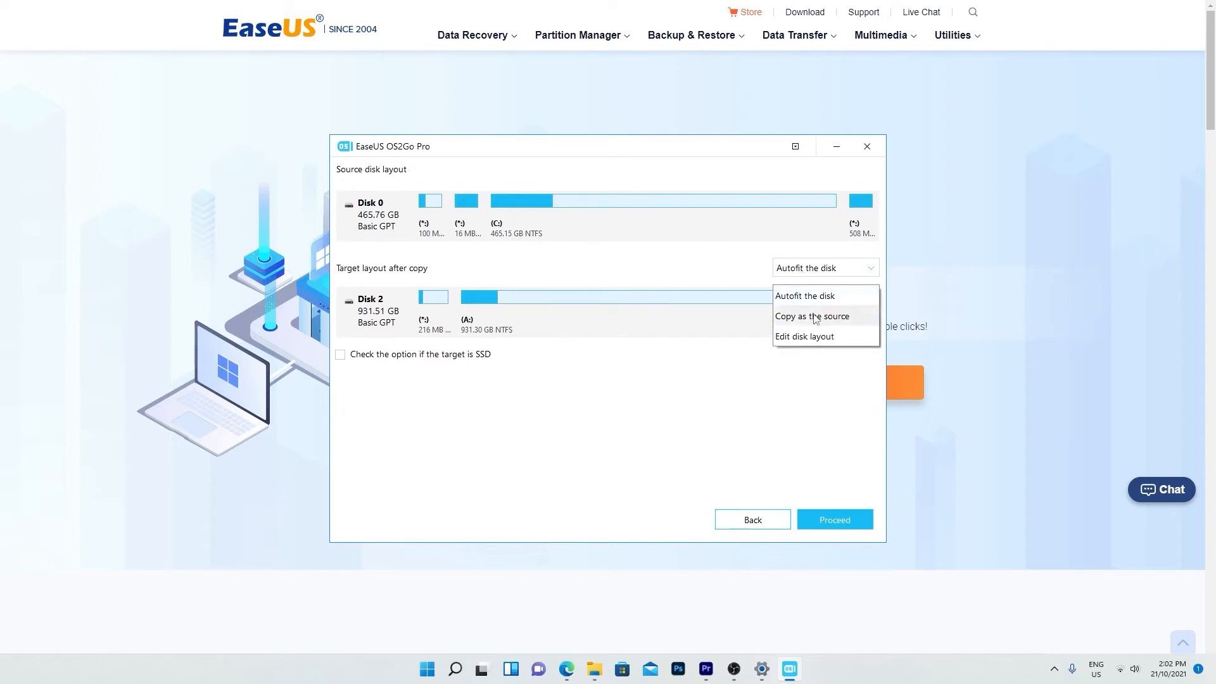
click(811, 315)
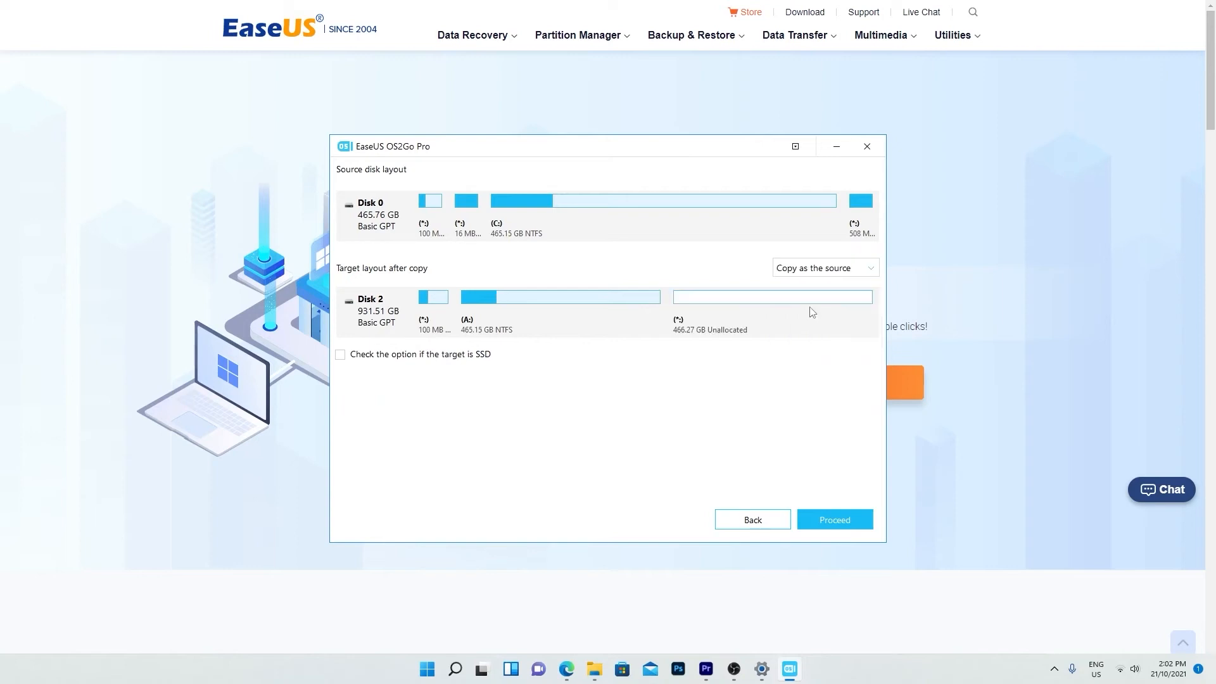
click(824, 267)
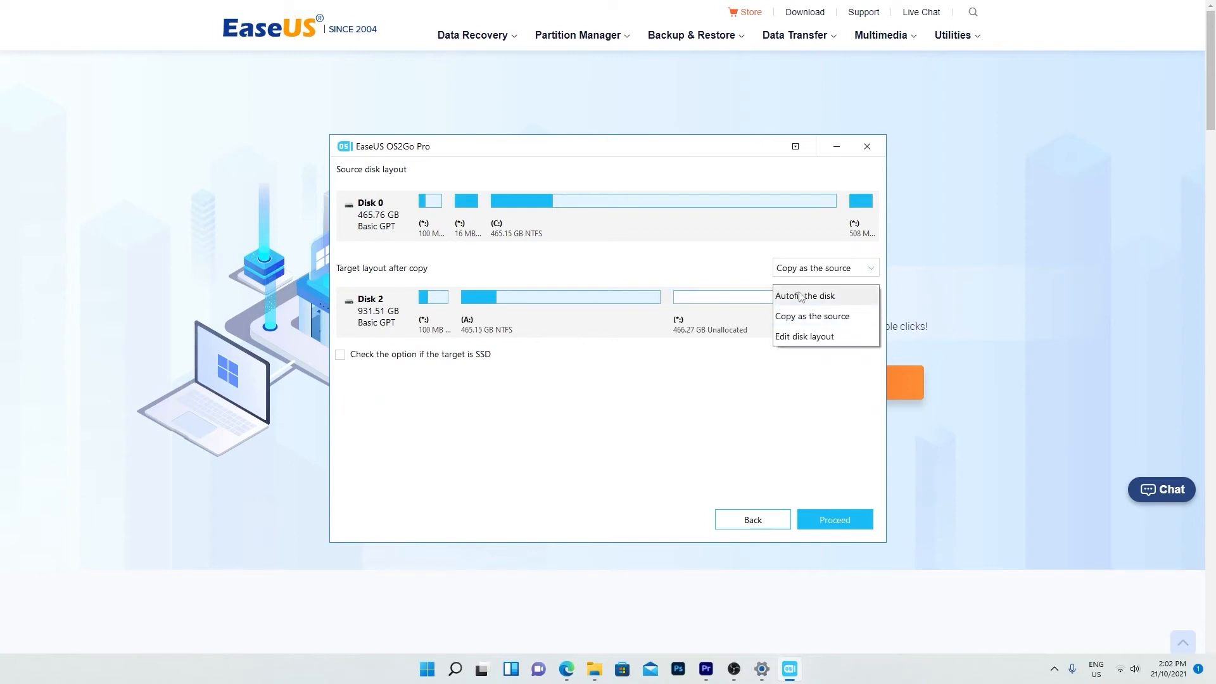
click(805, 296)
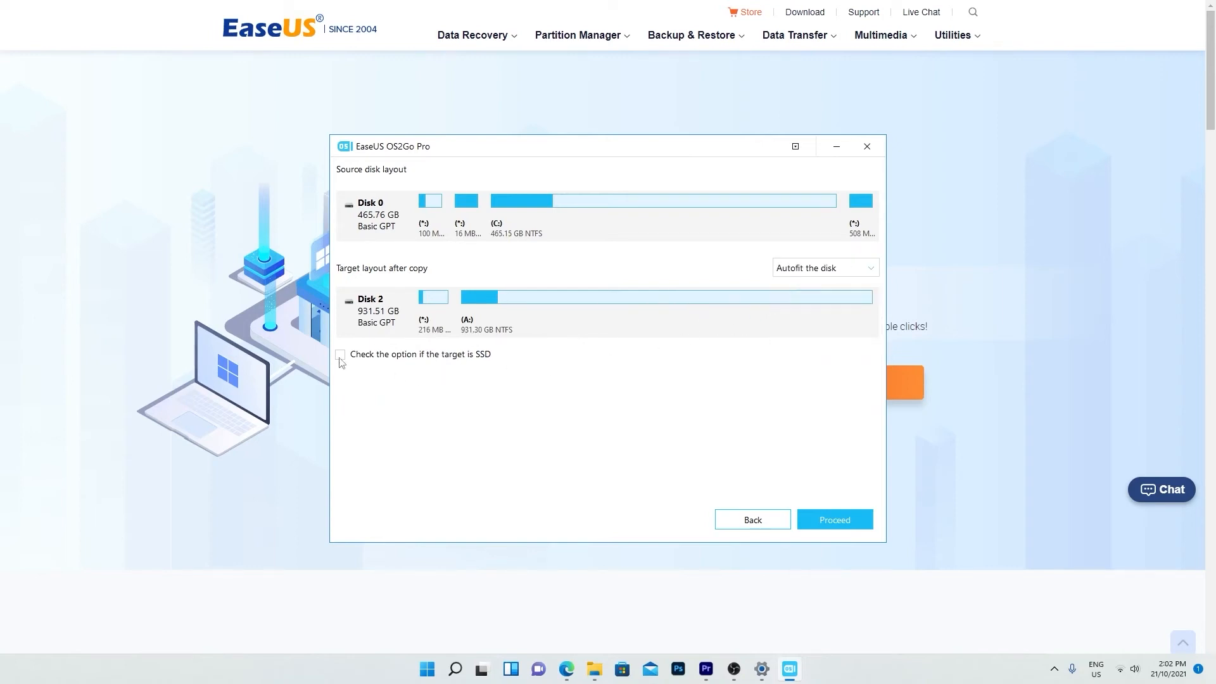
click(339, 355)
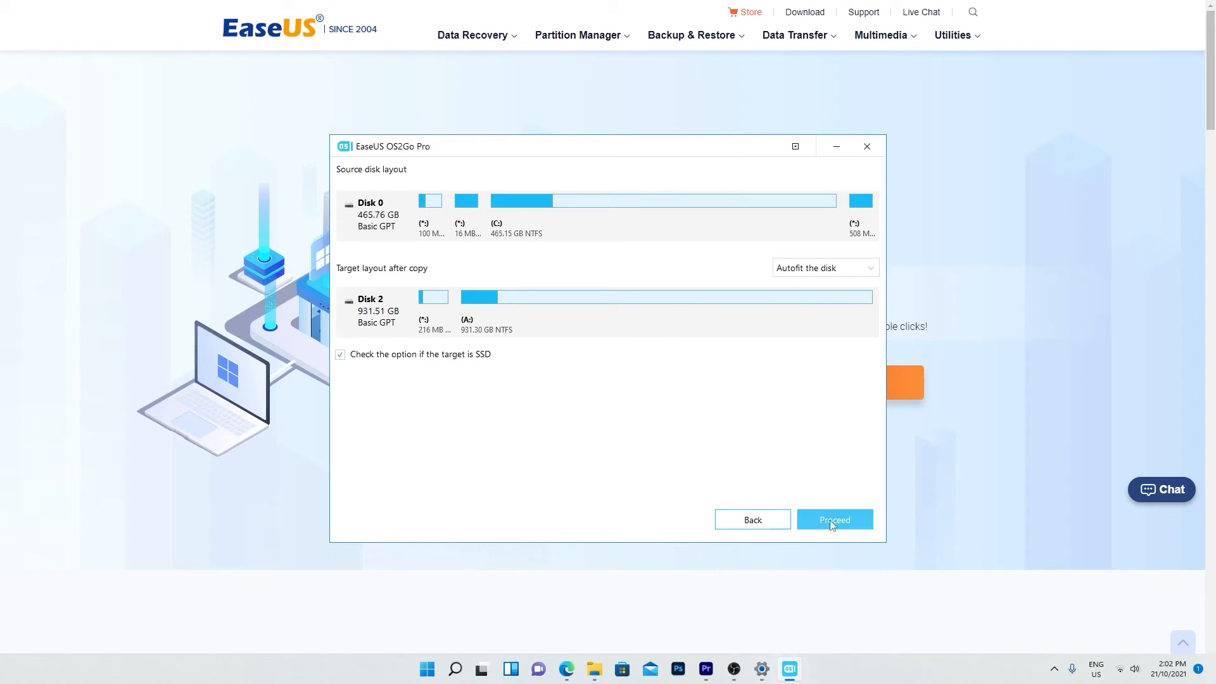
click(834, 520)
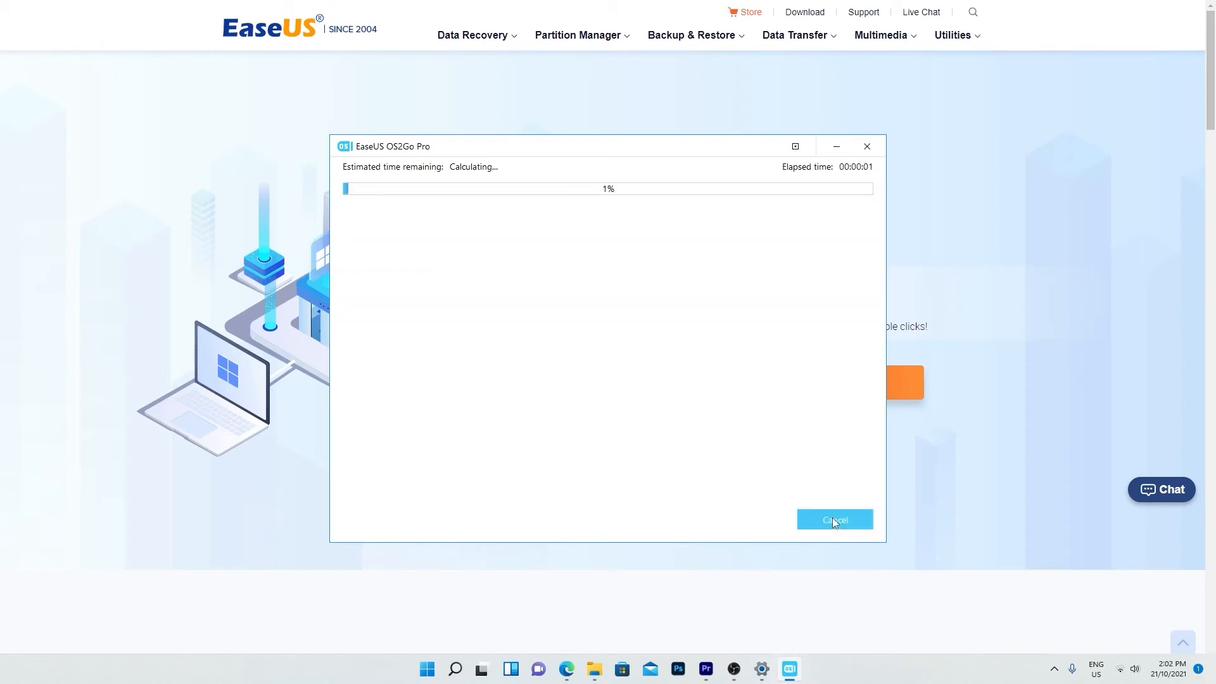